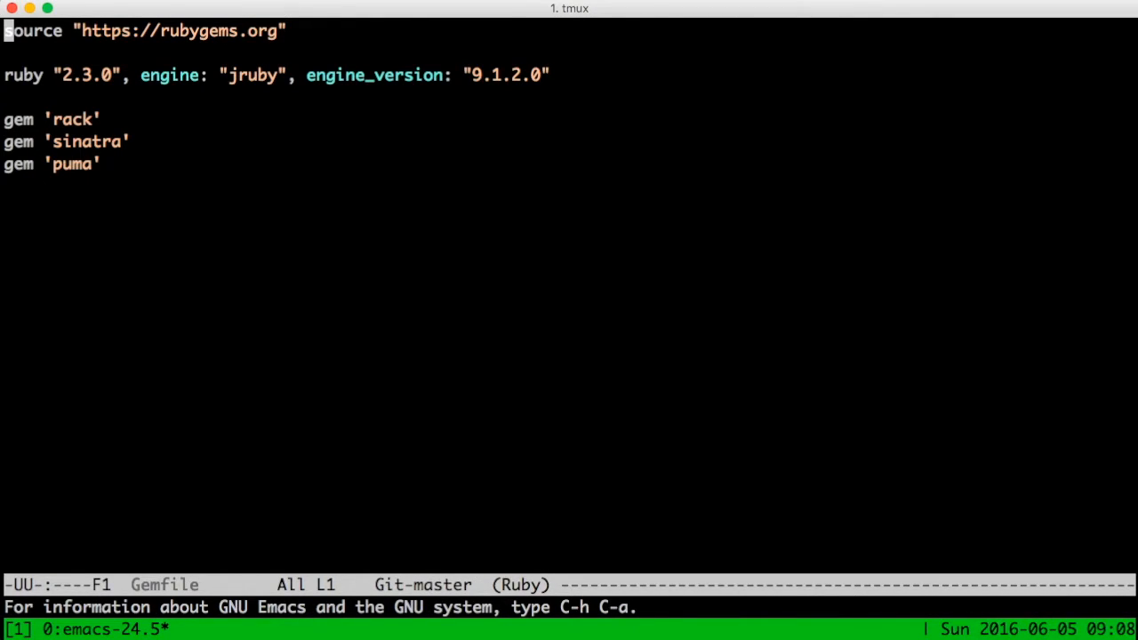
Quit Emacs after reviewing the Gemfile's rack, sinatra and puma gems
key(C-x C-f)
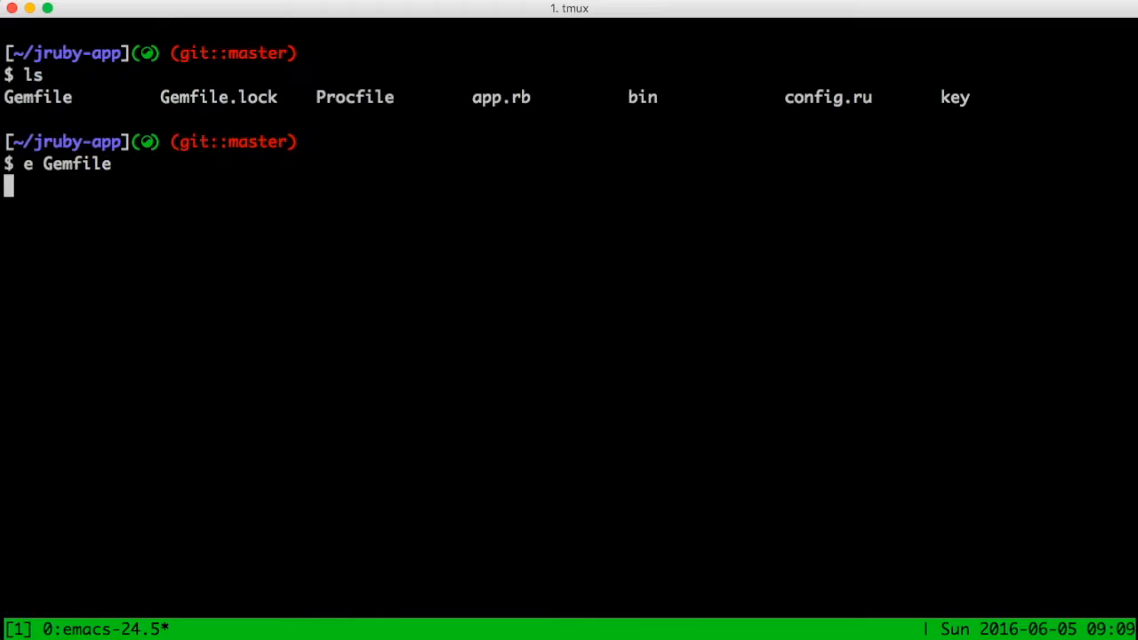
Run bundle install --binstubs and start the Puma server with bin/puma
text(bundle ins)
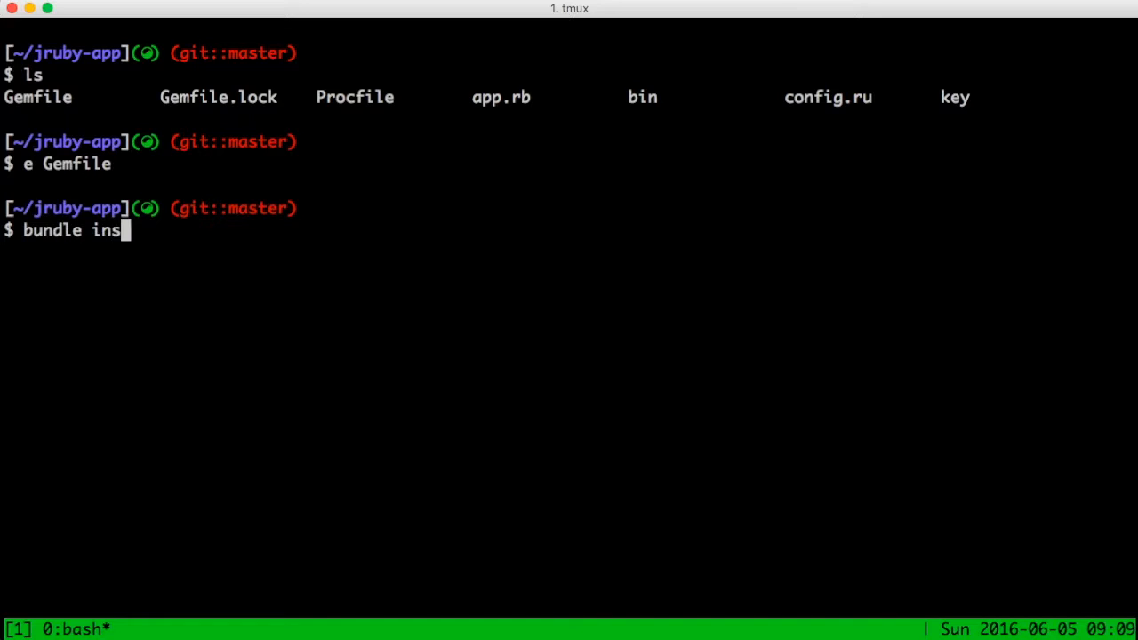
text(tall --binstubs)
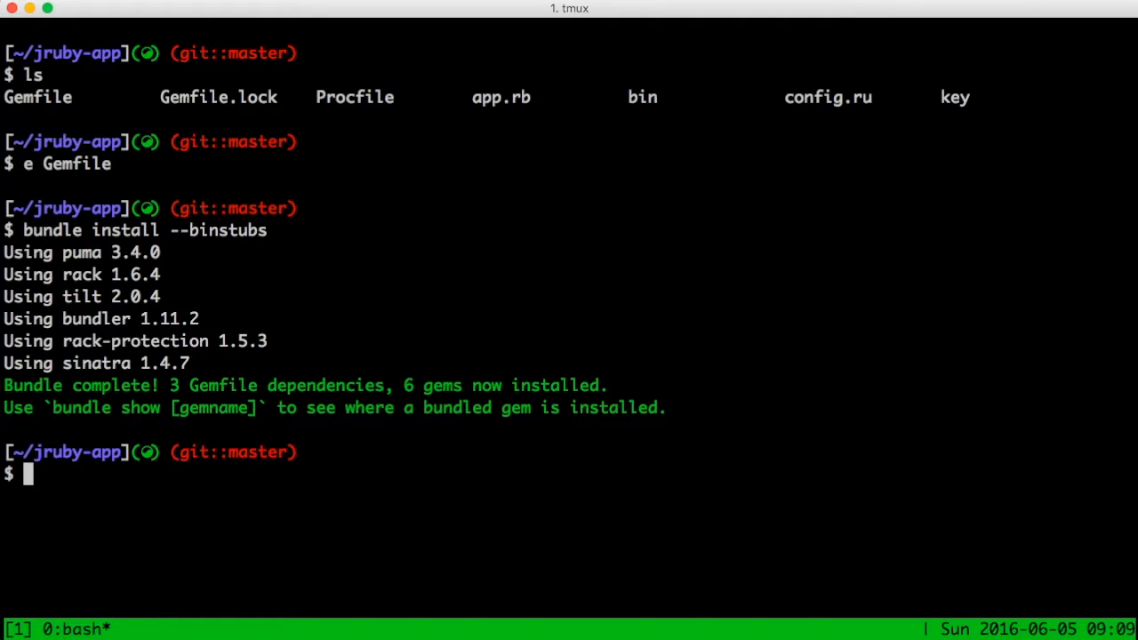
text(bin/puma)
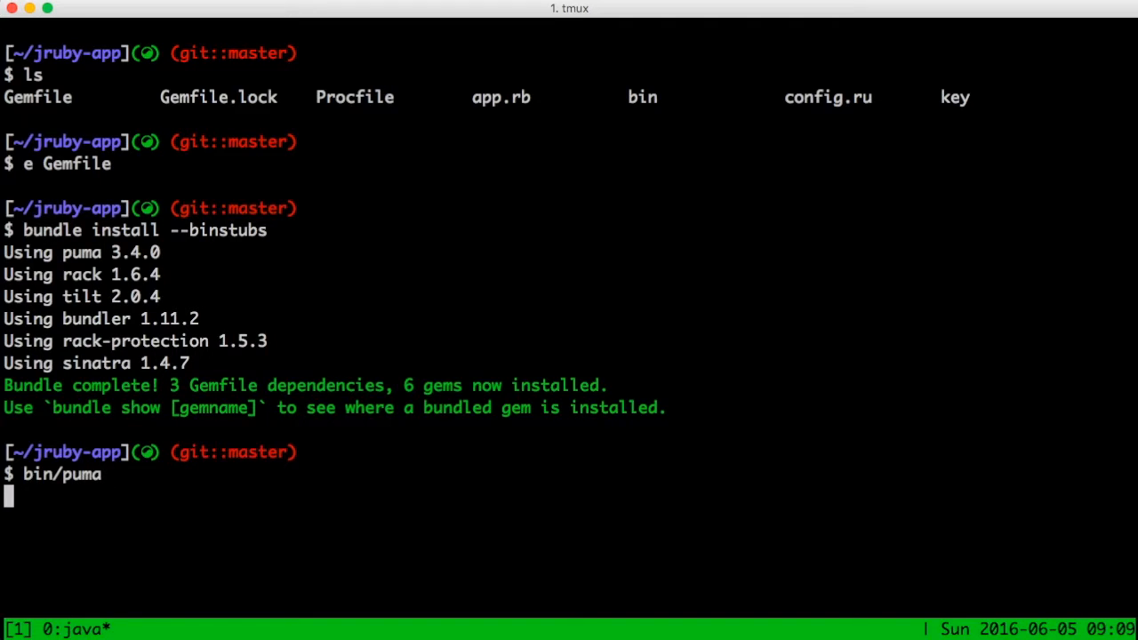
key(Return)
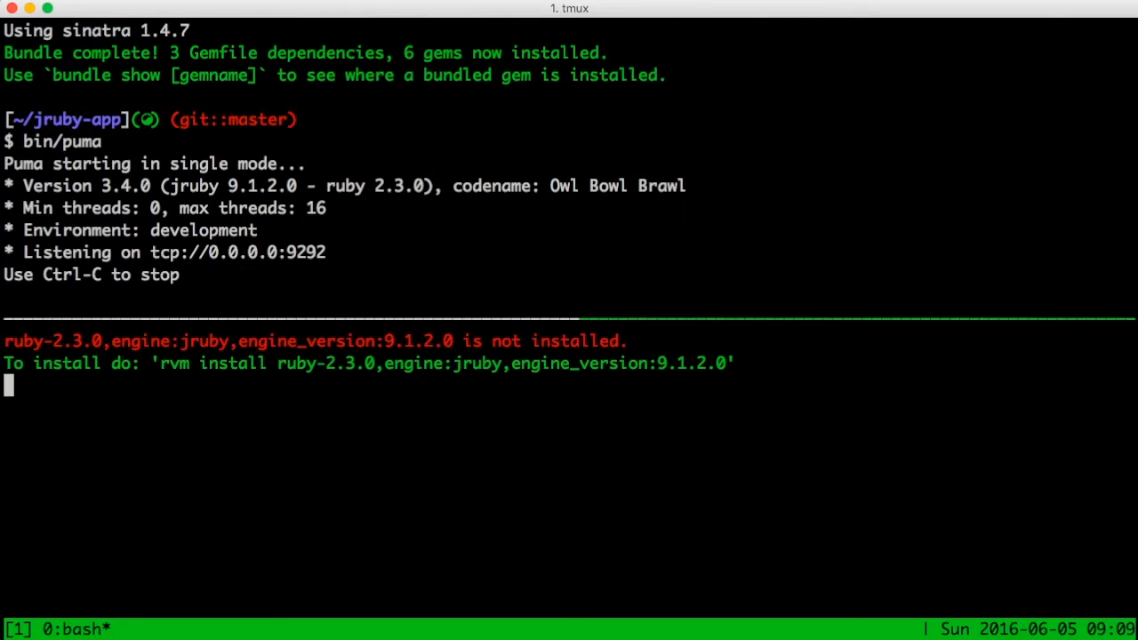
Query localhost:9292 with curl -s from a second shell to confirm Hello World!
text(curl -)
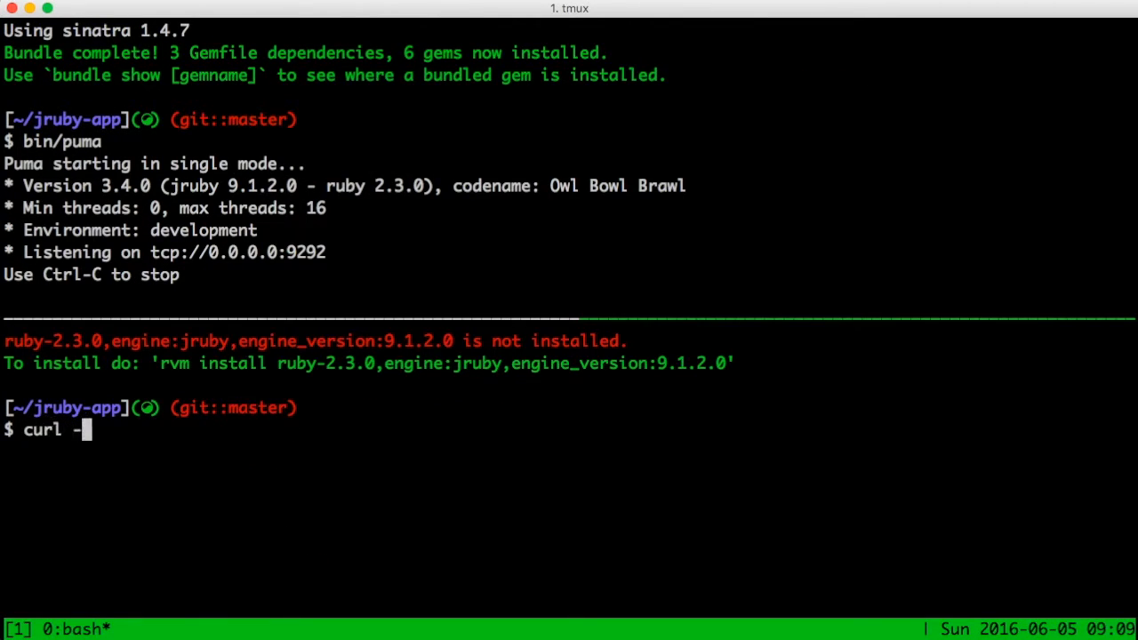
text(s localhost:9292)
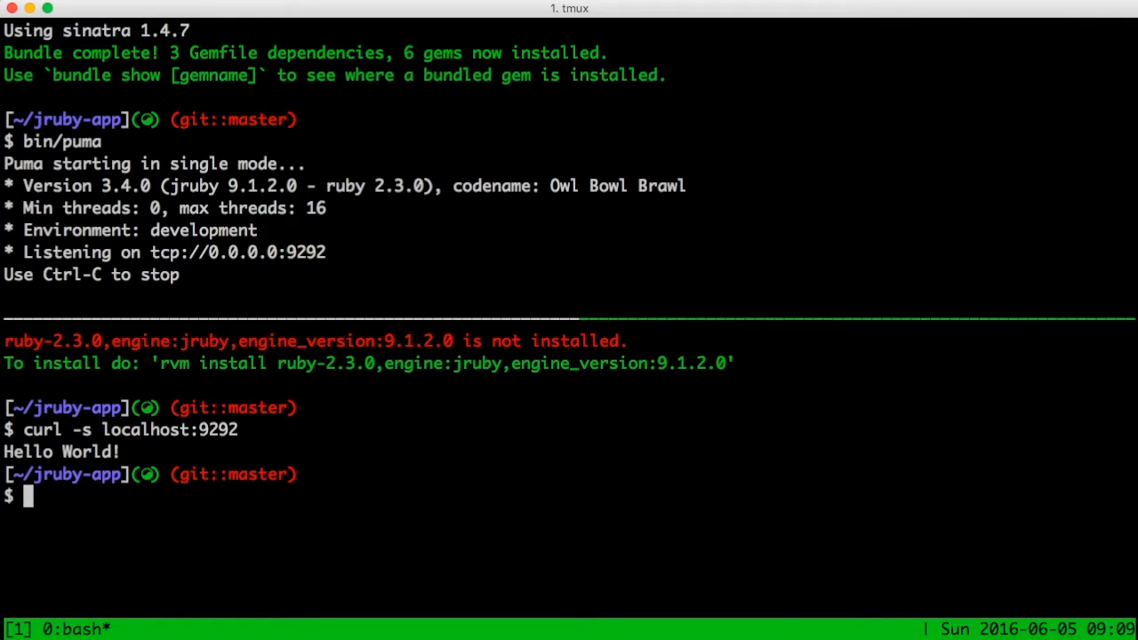
Launch jvisualvm and attach to the running JRuby application under Local
text(jvisualvm)
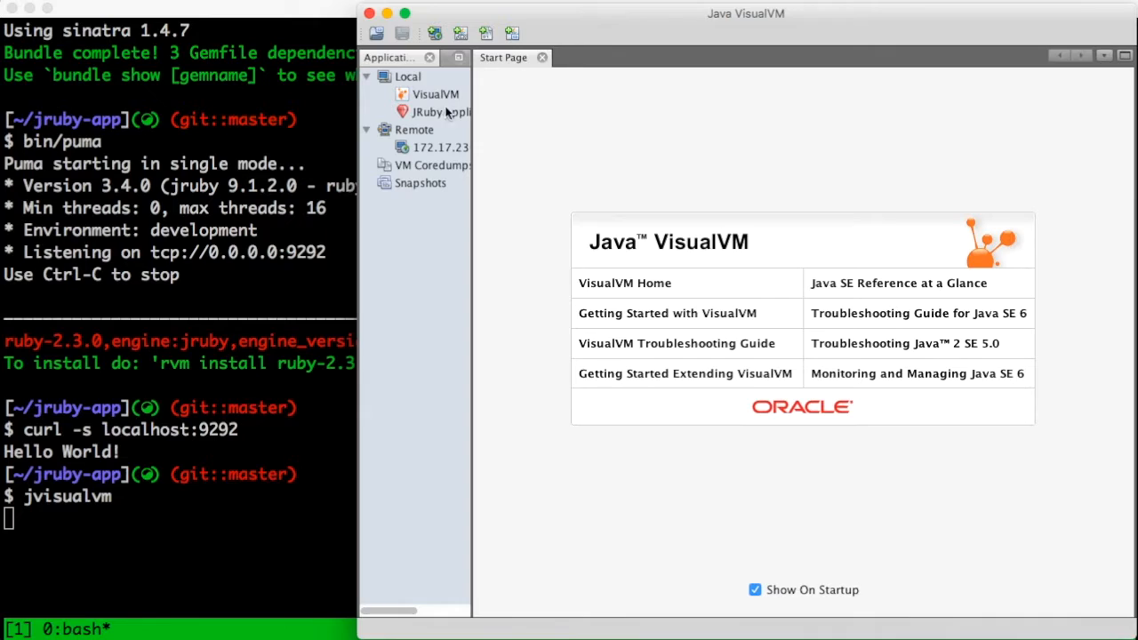
click(431, 112)
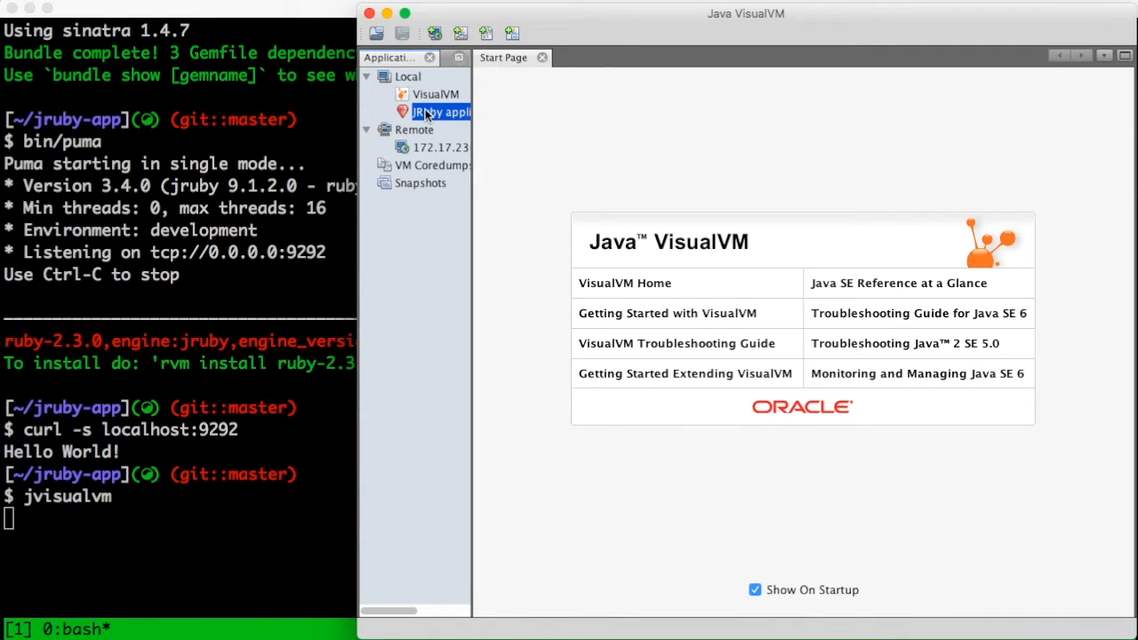
double_click(436, 111)
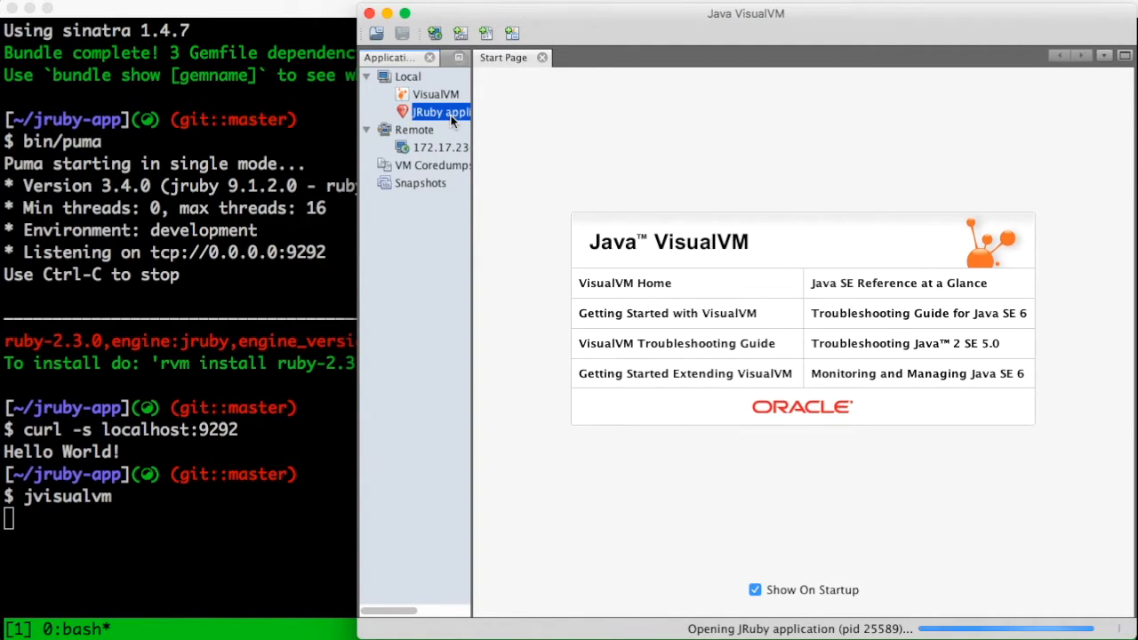
double_click(432, 111)
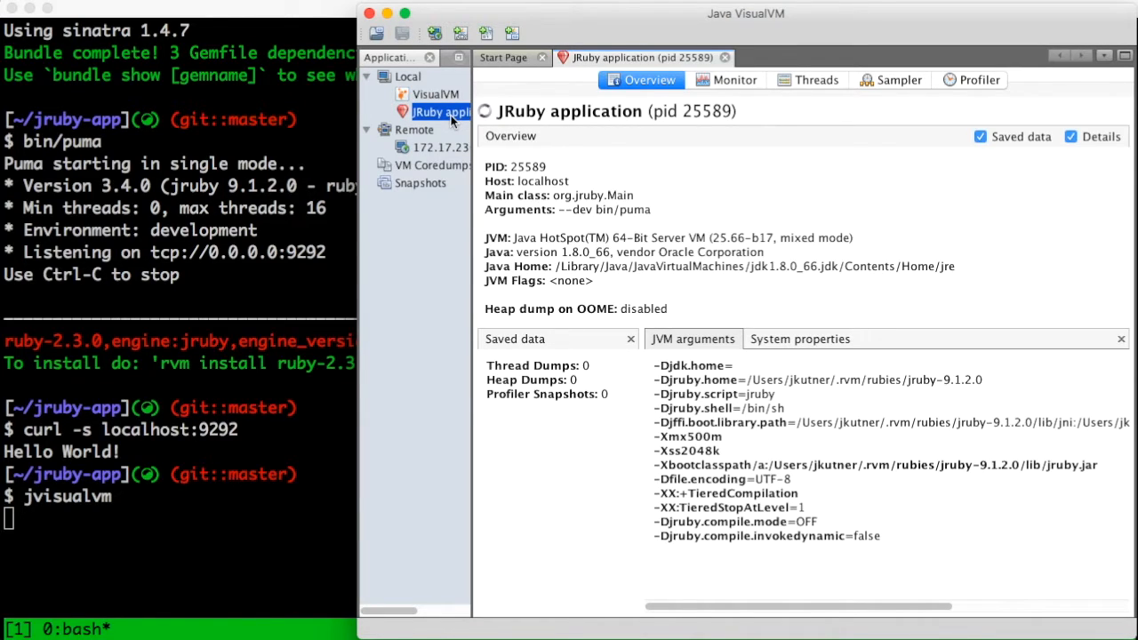
Watch the JRuby app's live Monitor charts and its Threads timeline
click(734, 80)
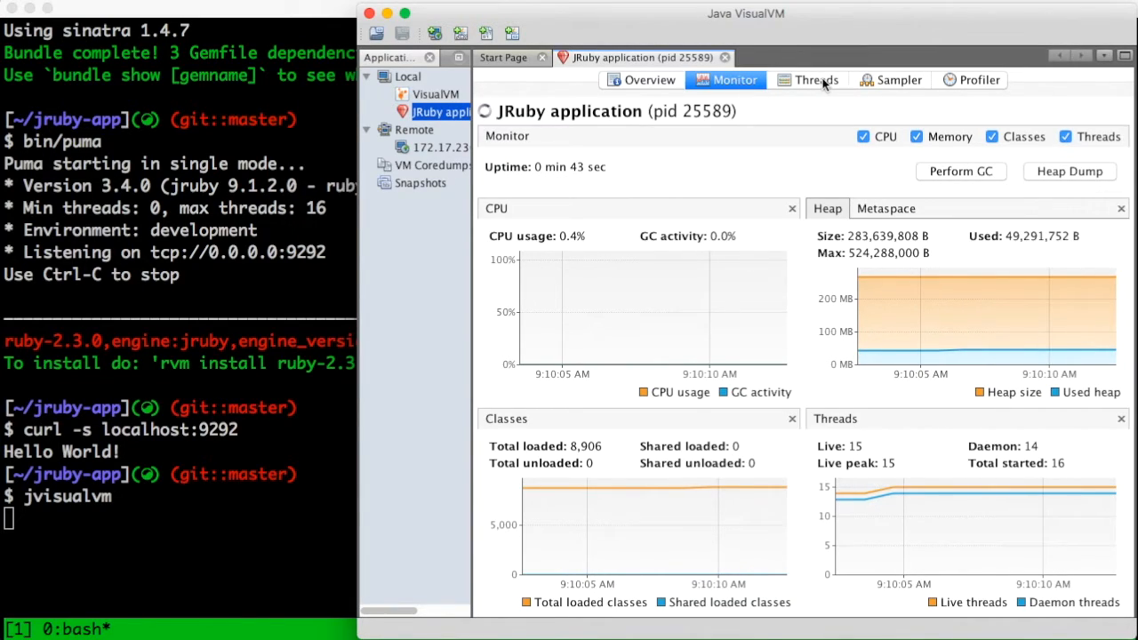
click(814, 80)
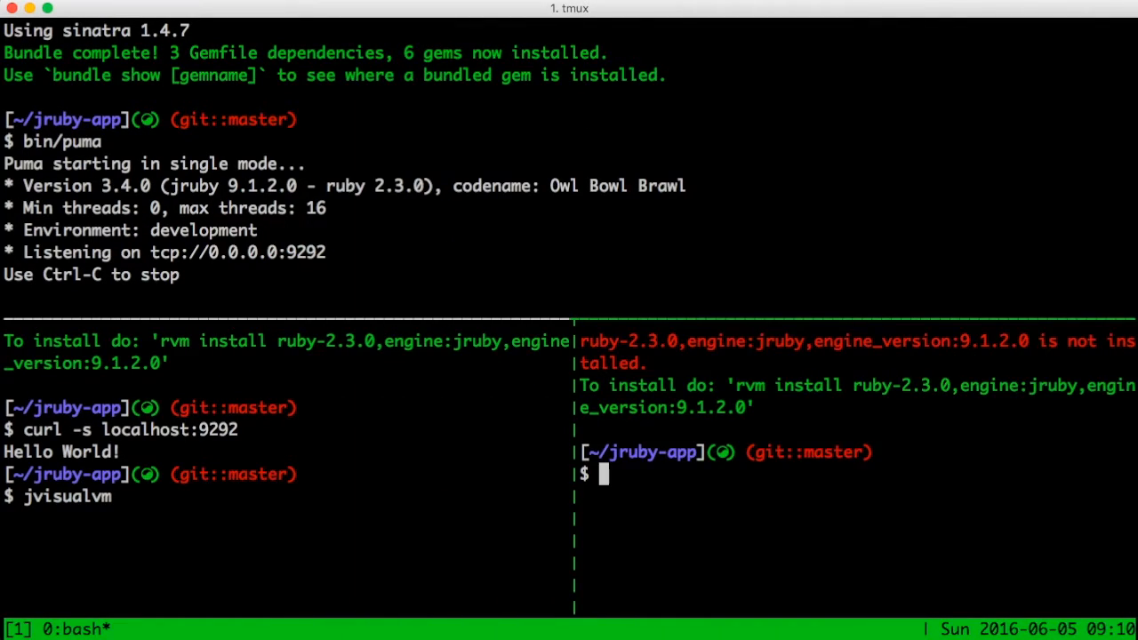
Run while true; do curl -s localhost:9292; done to load the app continuously
text(while true; do curl -s)
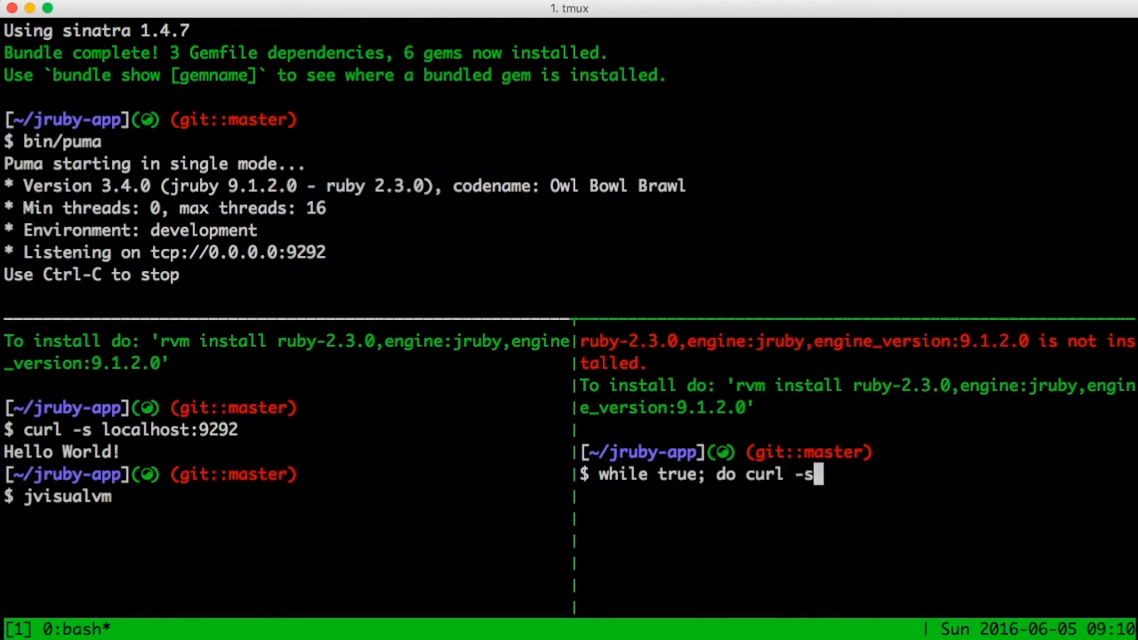
text(localhost:9292;)
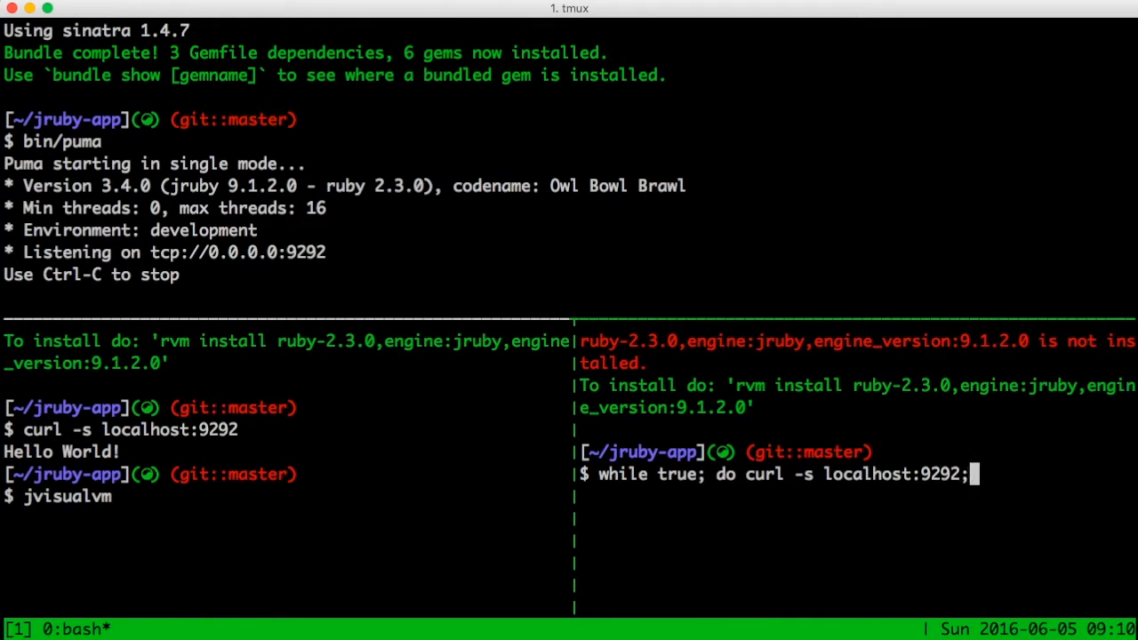
key(Enter)
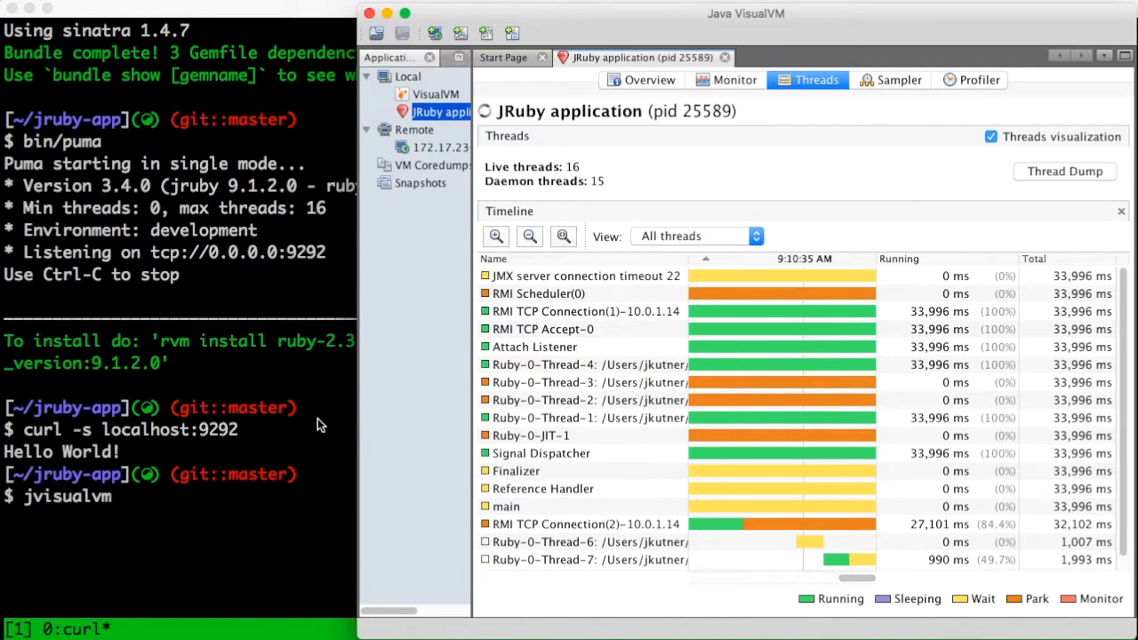
Start Memory sampling in VisualVM's Sampler for the loaded JRuby app
click(899, 80)
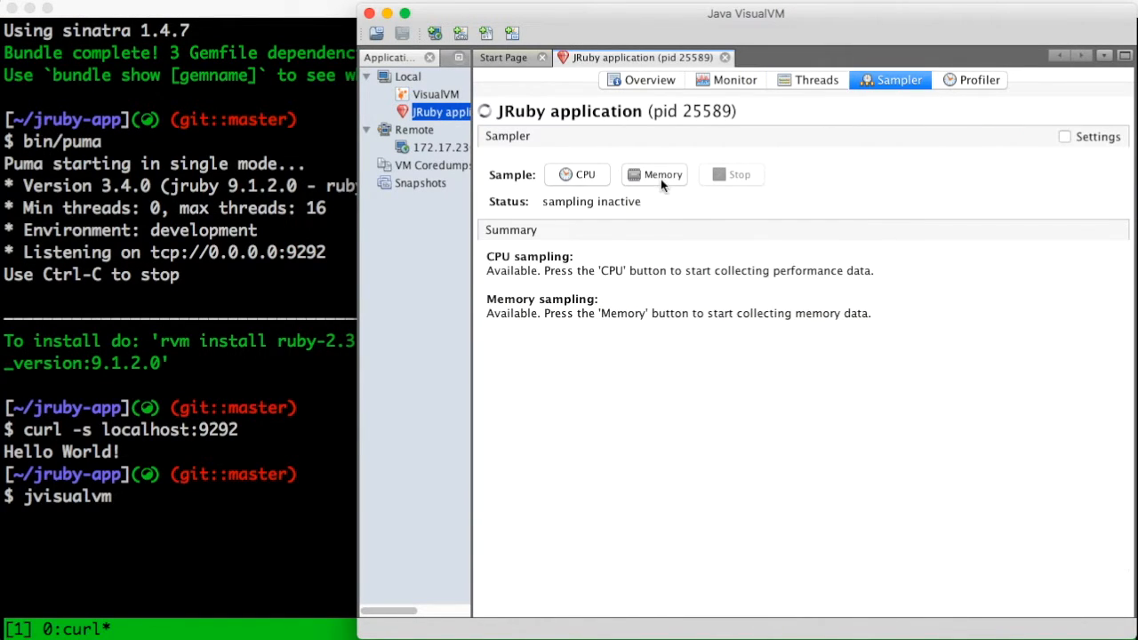
click(654, 174)
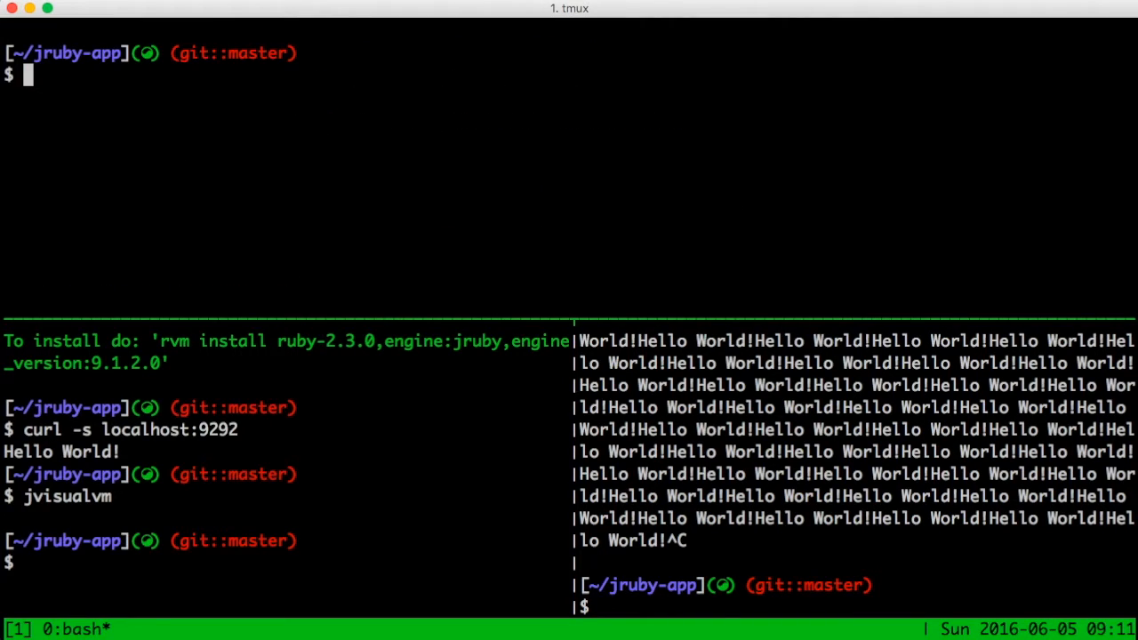
Restart Puma via ruby --manage -S bin/puma, then launch jconsole in another pane
text(ruby --)
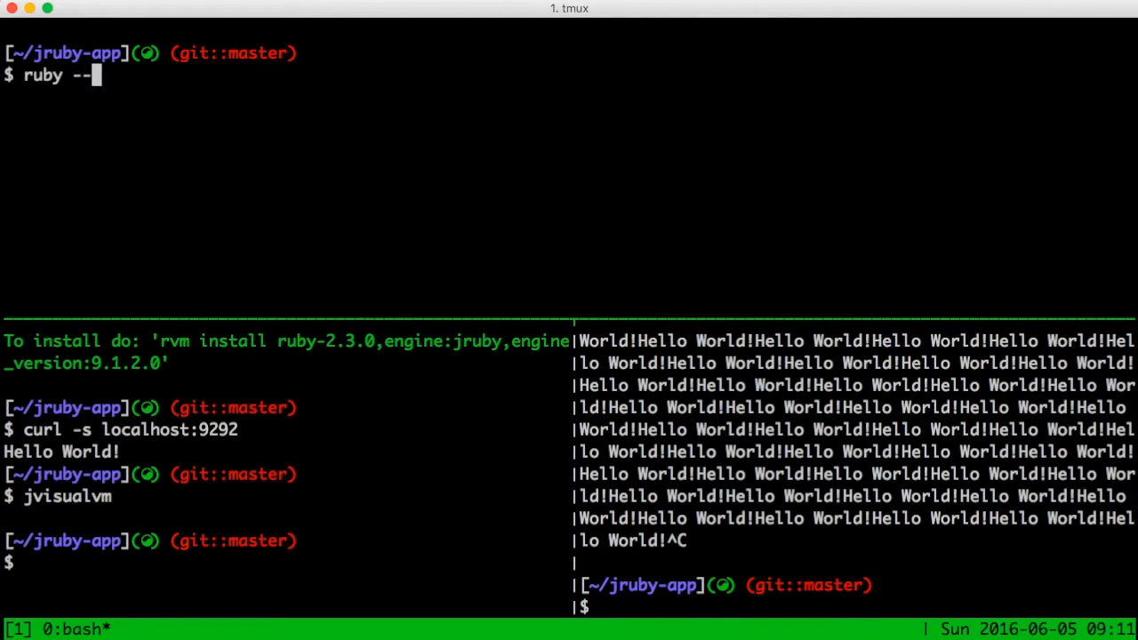
text(manage -S)
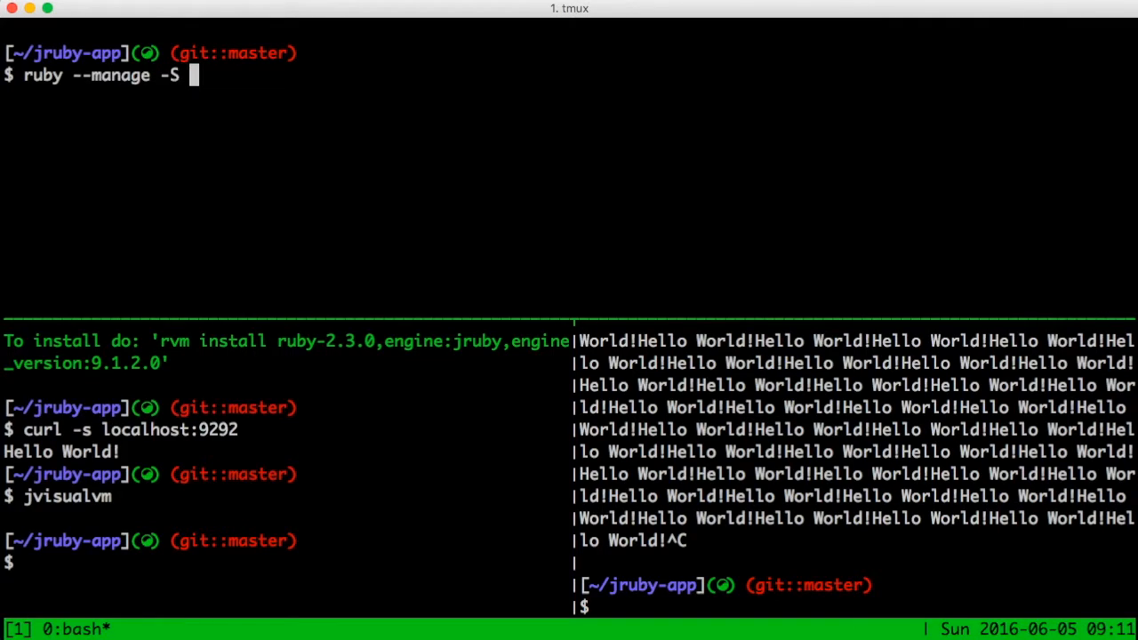
text(bin/puma)
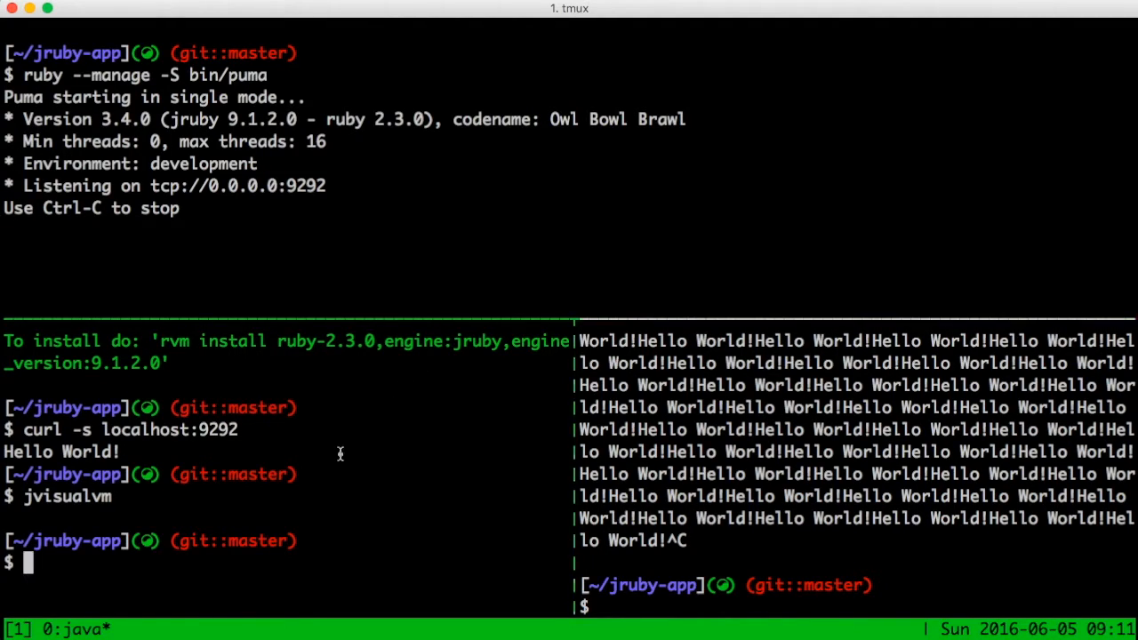
text(jconsole)
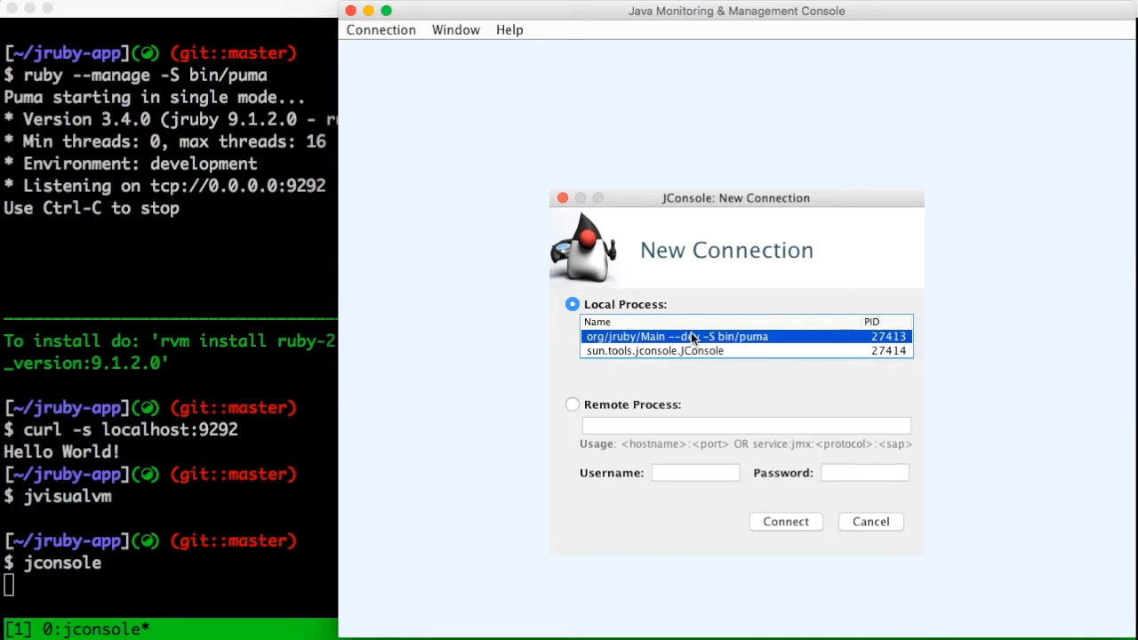
Connect to the org/jruby/Main Puma process and review Memory, Classes and MBeans
click(785, 522)
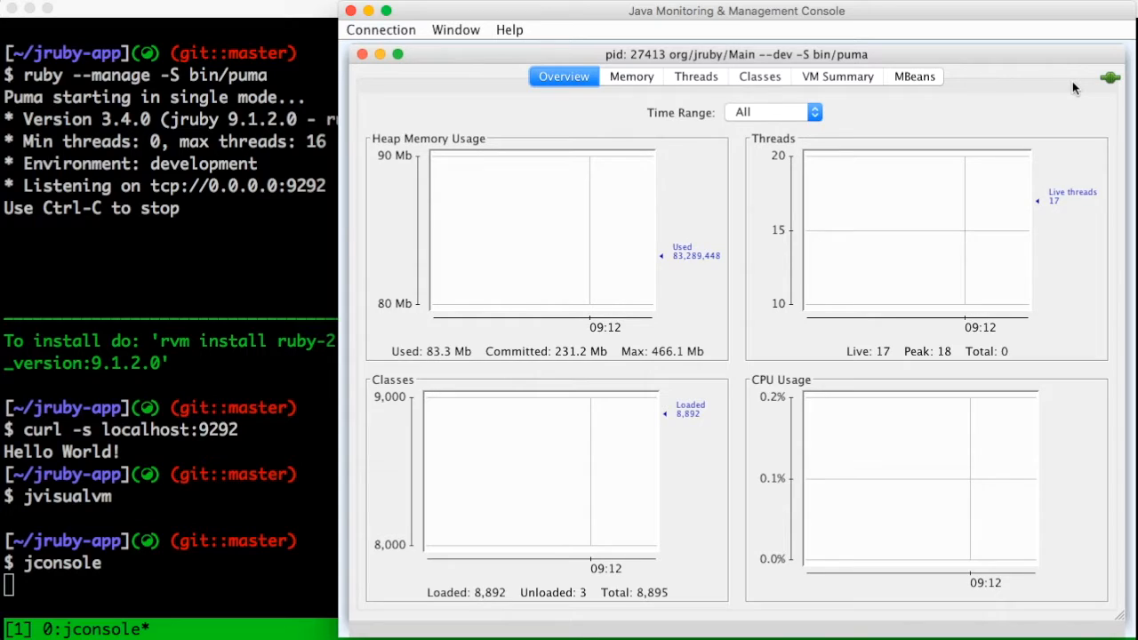
click(630, 75)
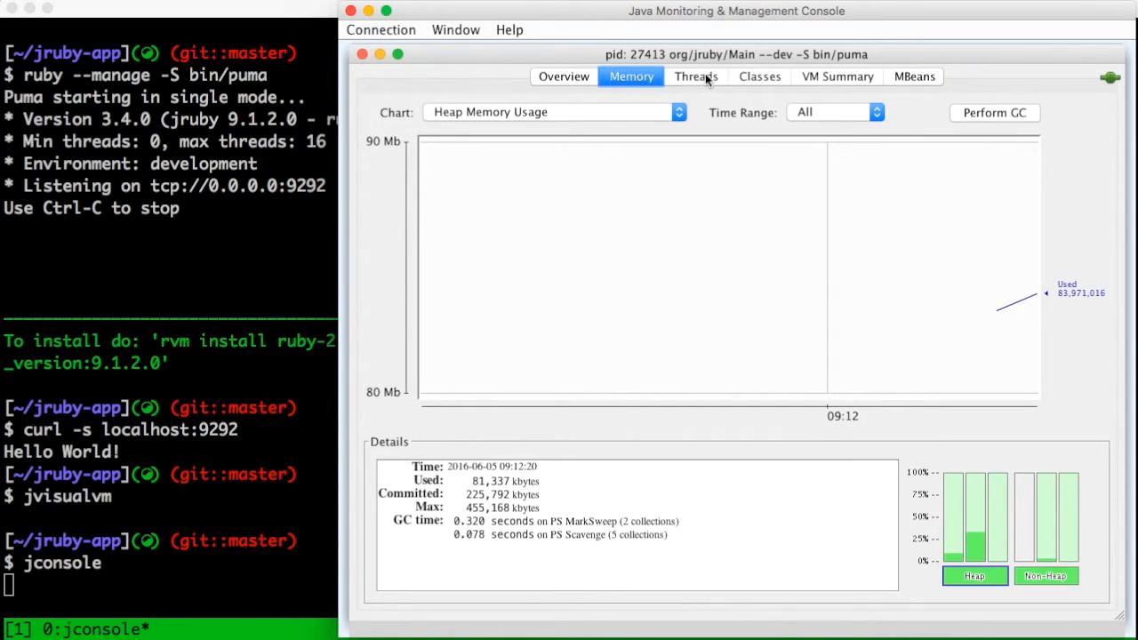
click(759, 75)
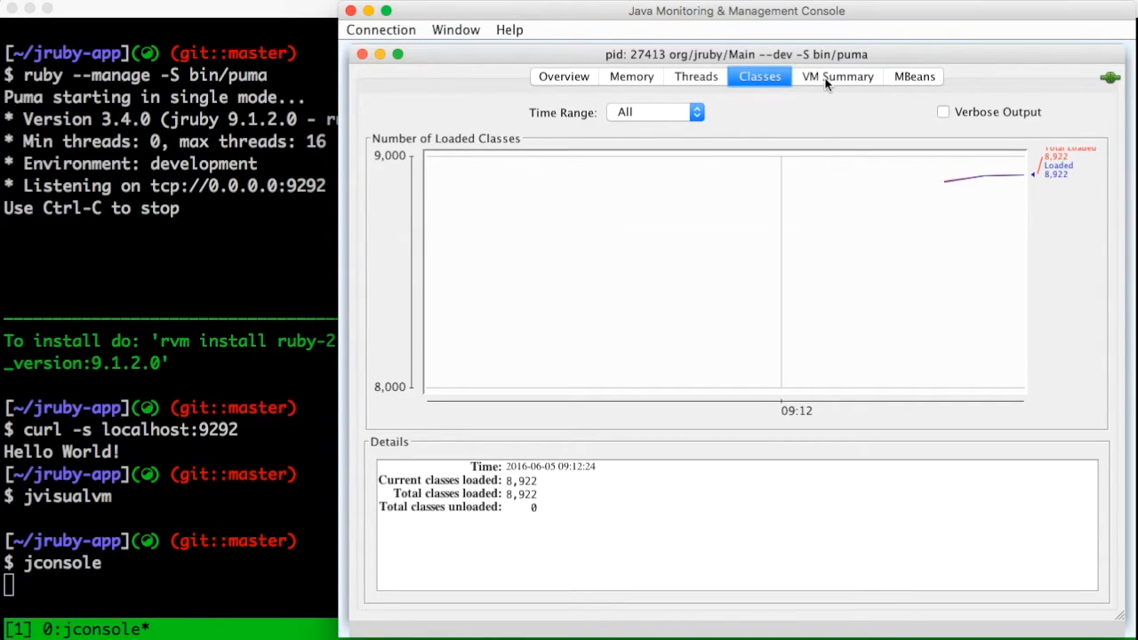
click(915, 75)
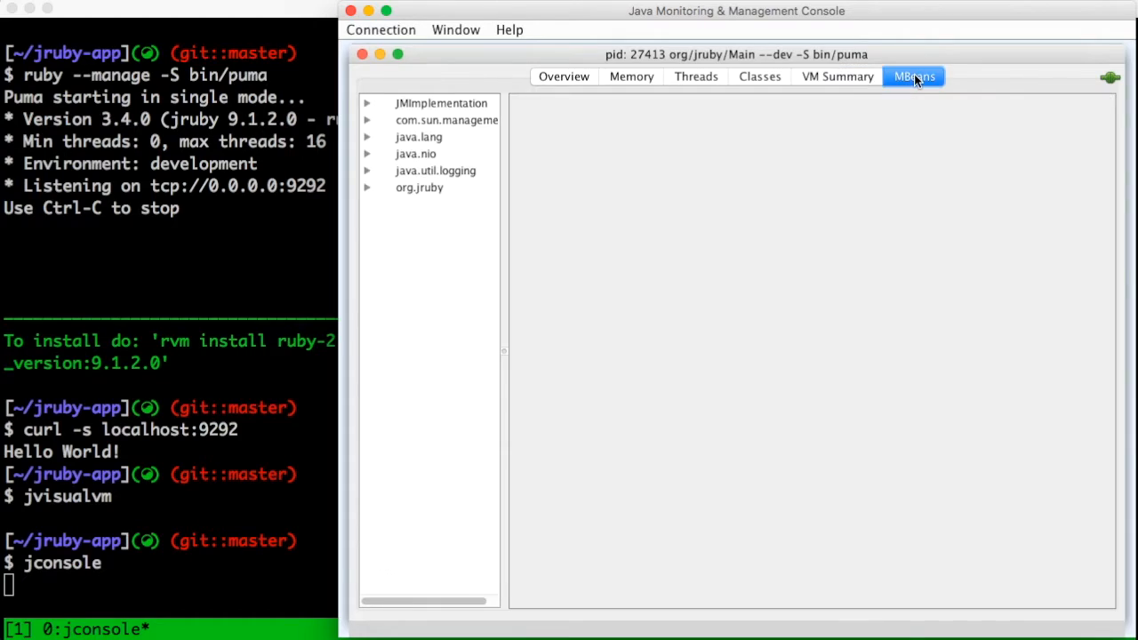
Expand org.jruby > Runtime > instance > Operations and select executeRuby
click(419, 186)
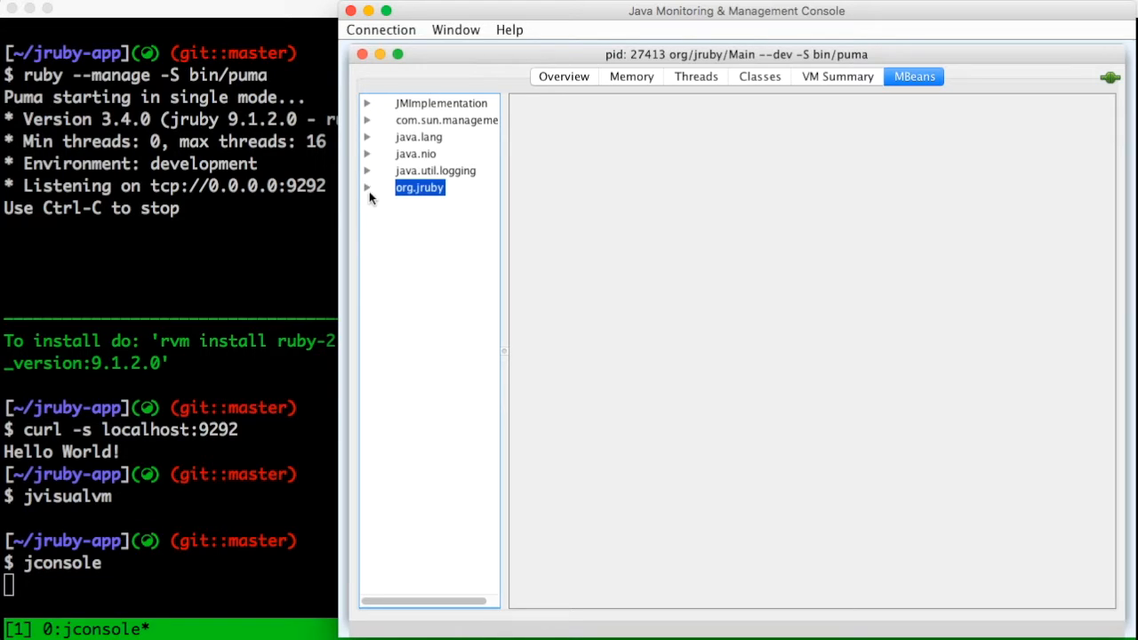
click(367, 188)
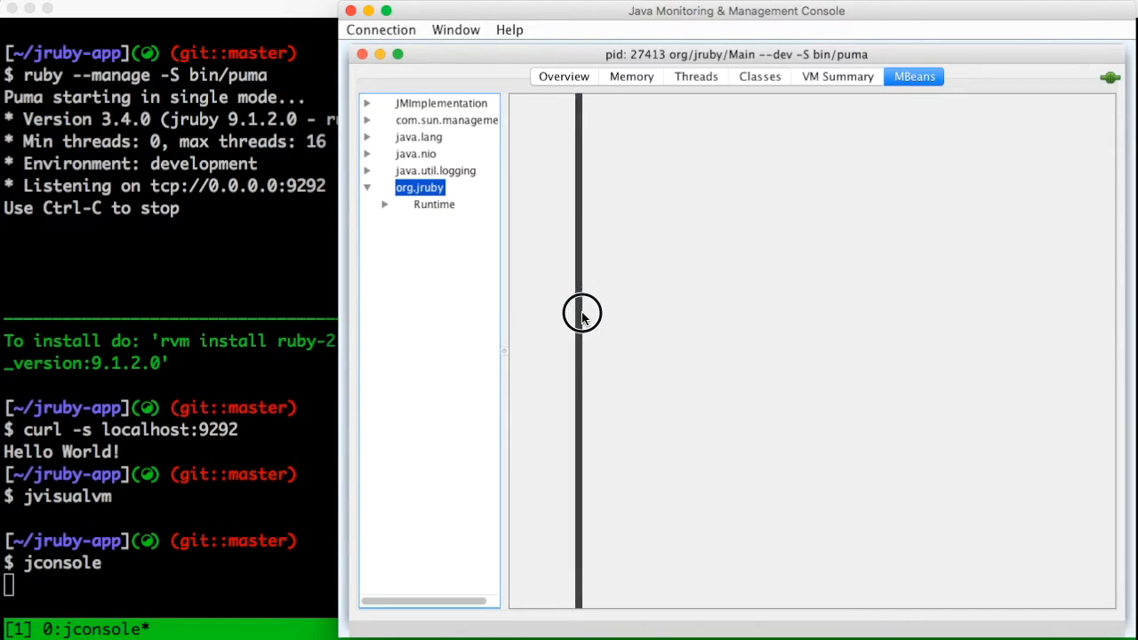
click(383, 204)
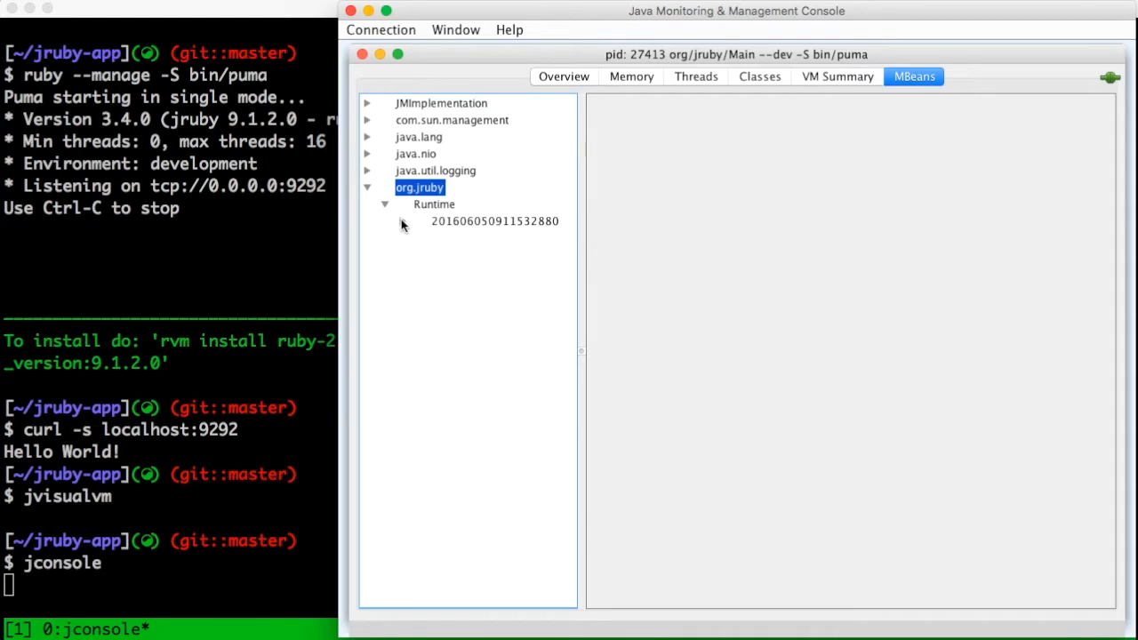
click(402, 220)
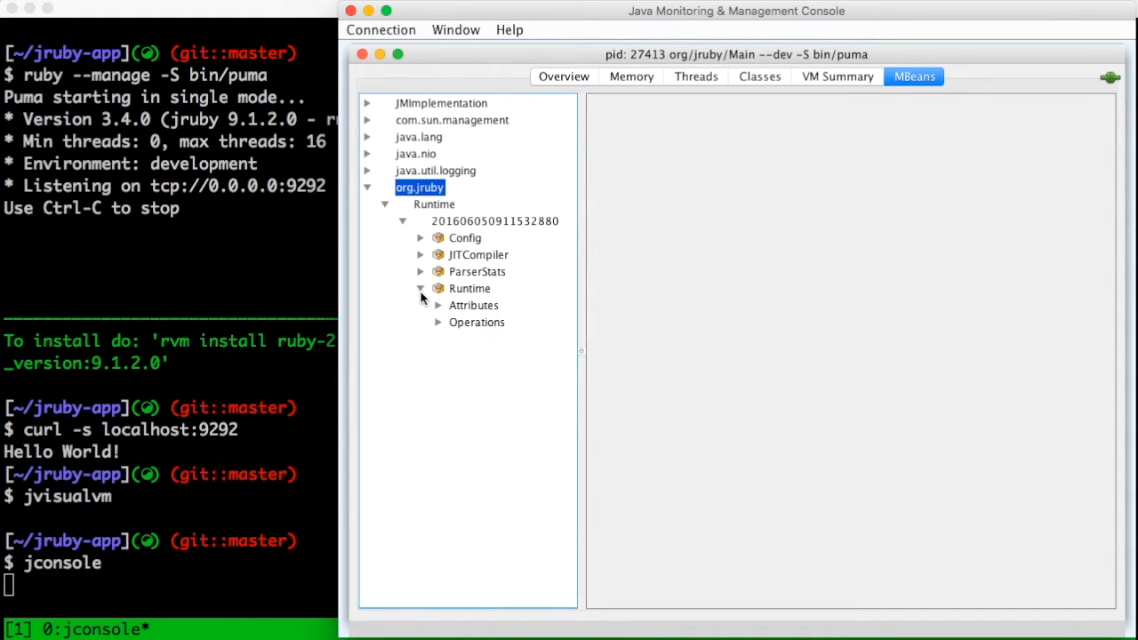
click(437, 322)
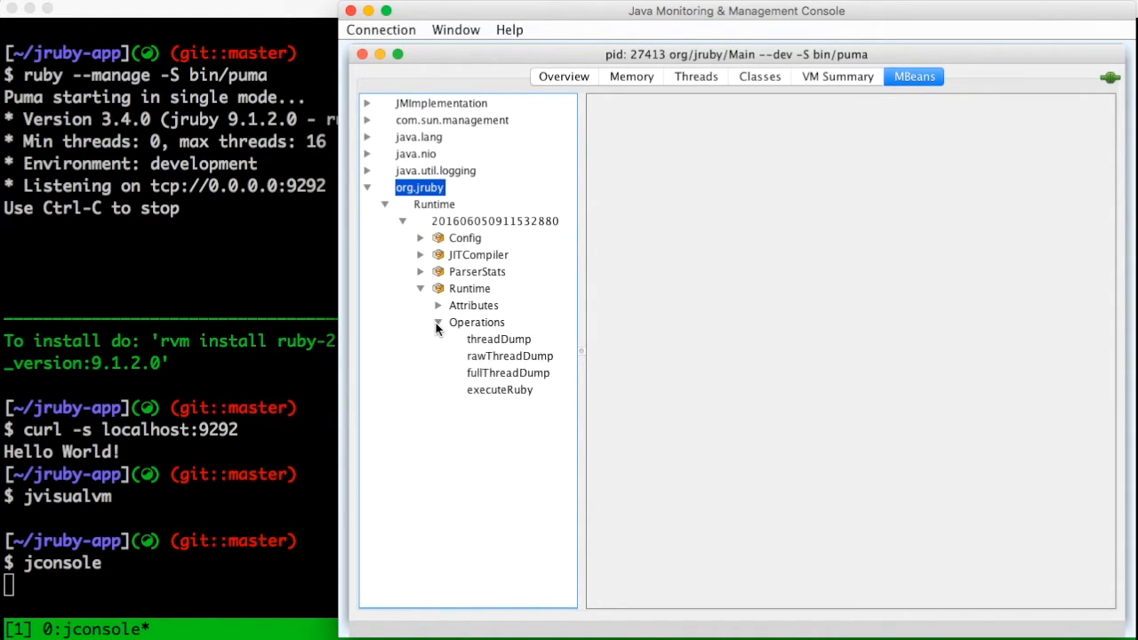
click(499, 389)
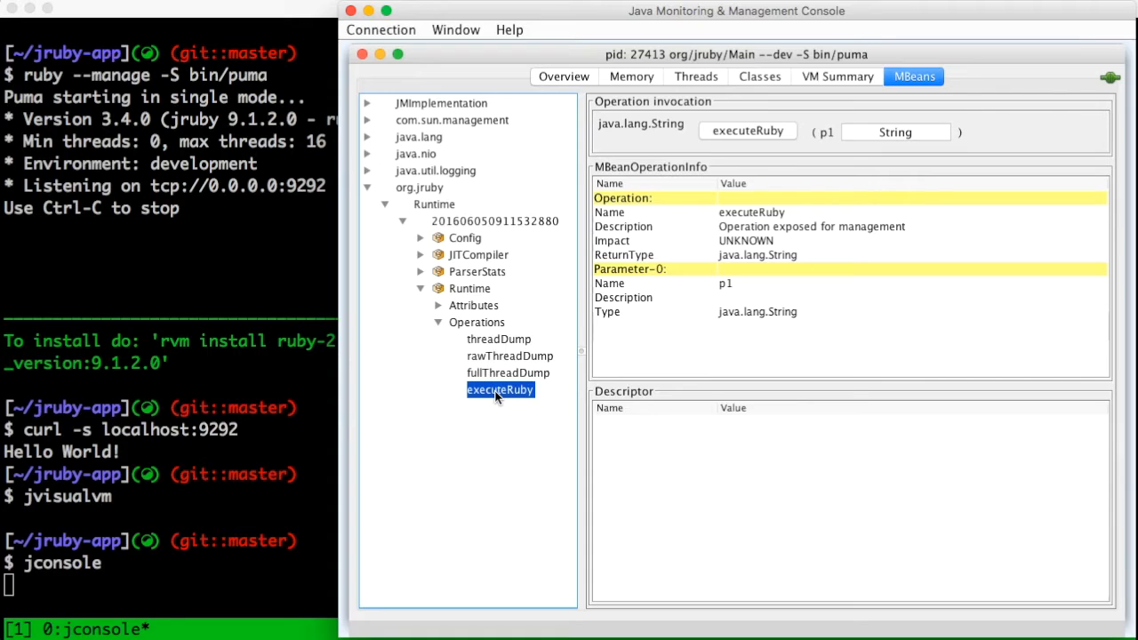
mouse_move(893, 194)
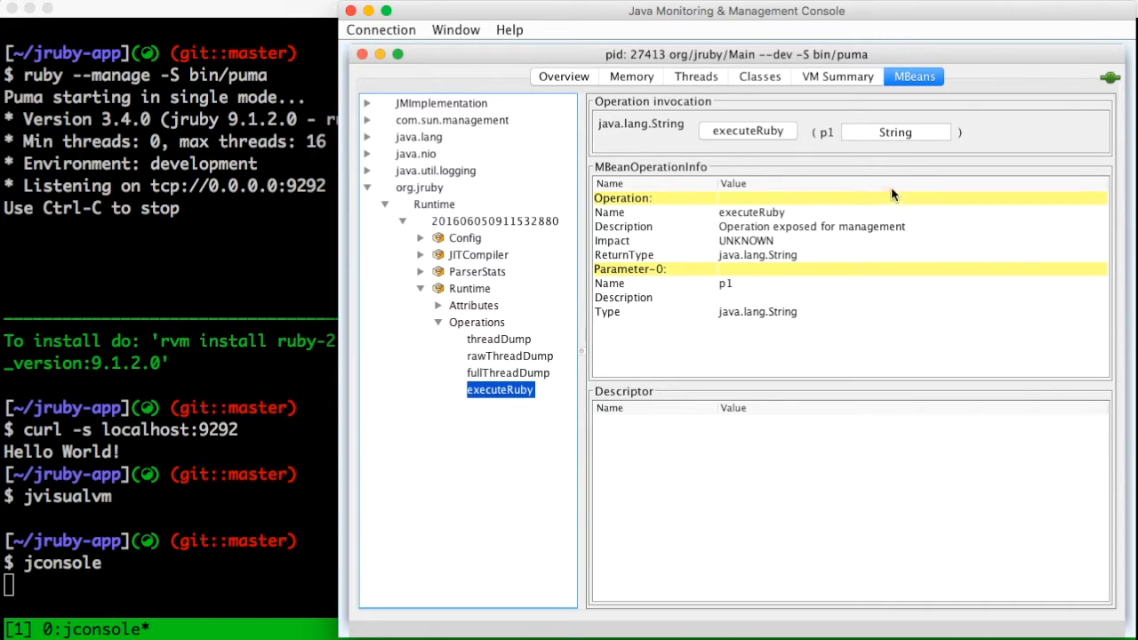
Execute puts "jconsole!" via executeRuby so Puma's terminal prints jconsole!
text(puts)
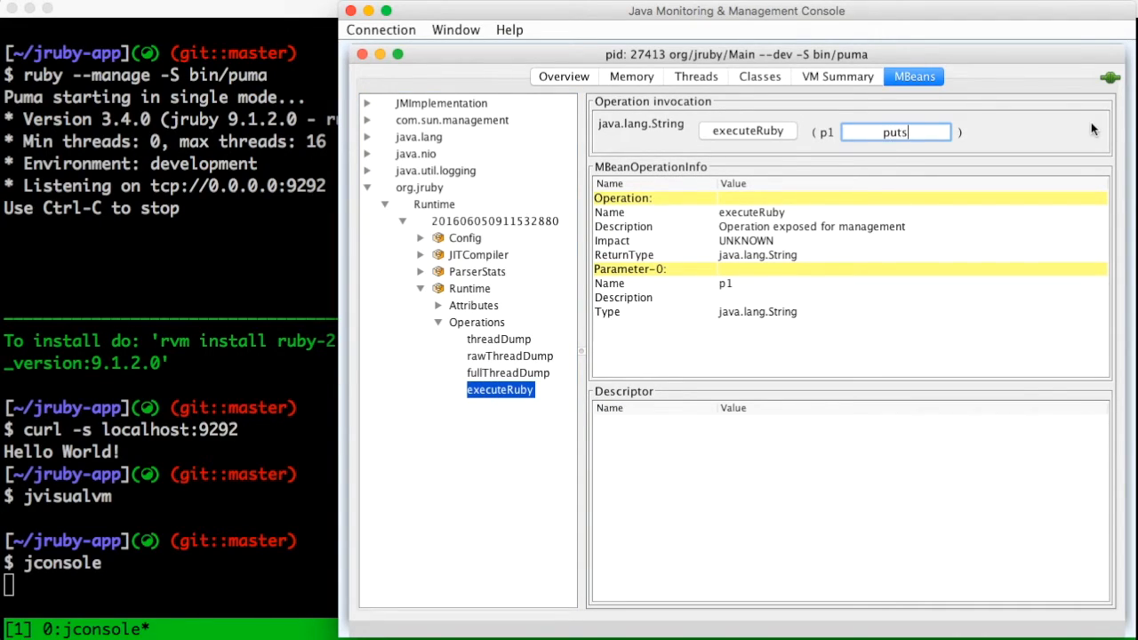
text("jconsole)
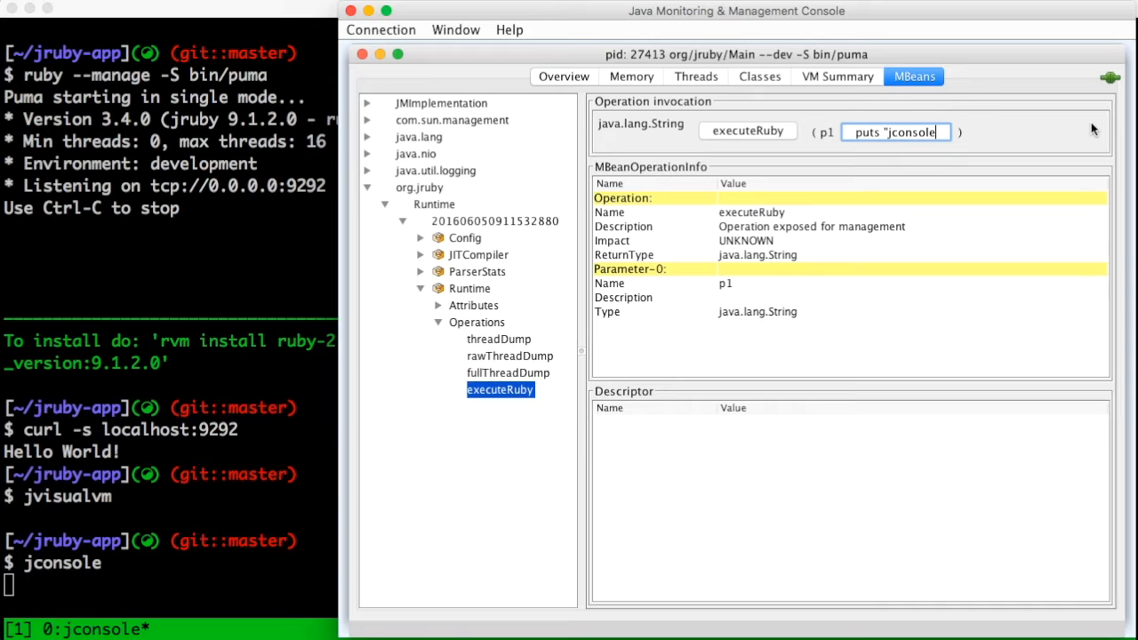
click(746, 131)
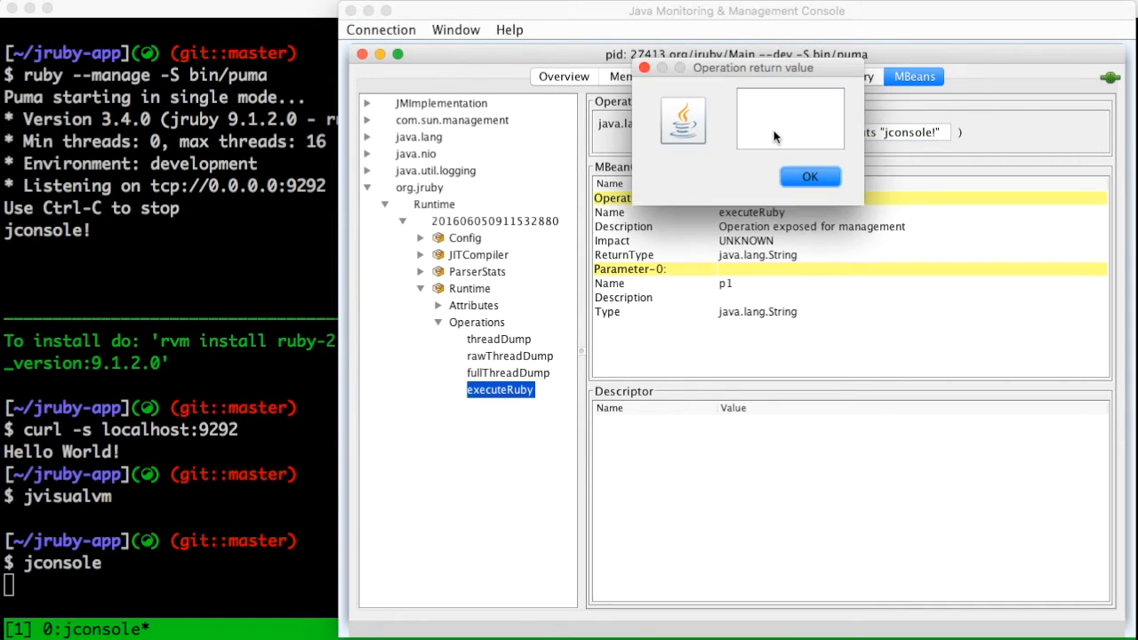
click(810, 176)
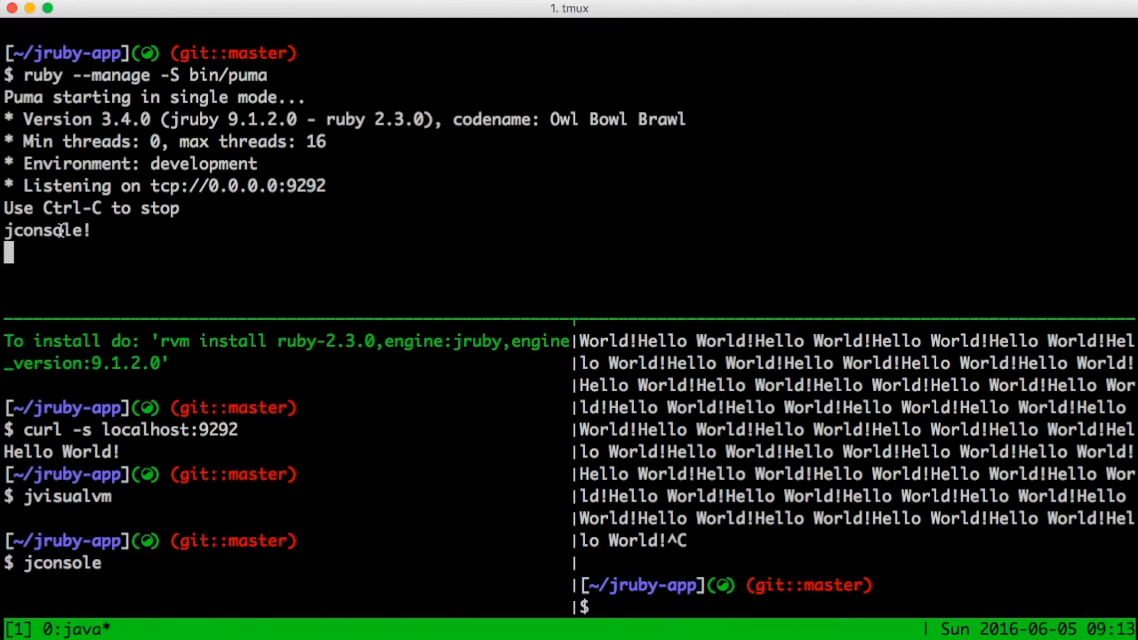
mouse_move(220, 396)
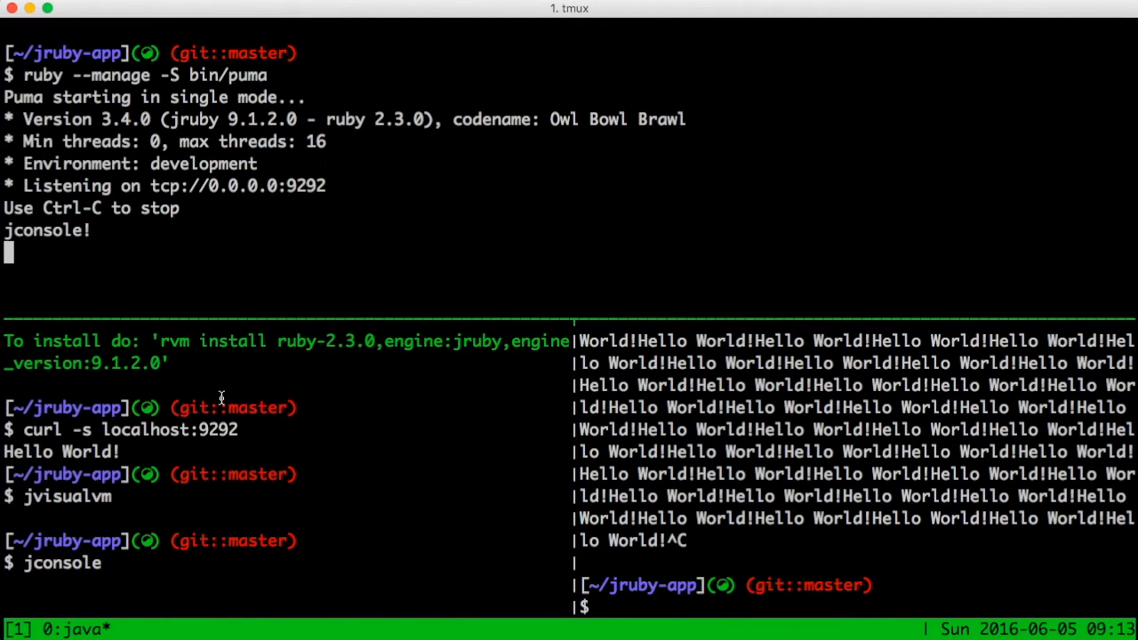